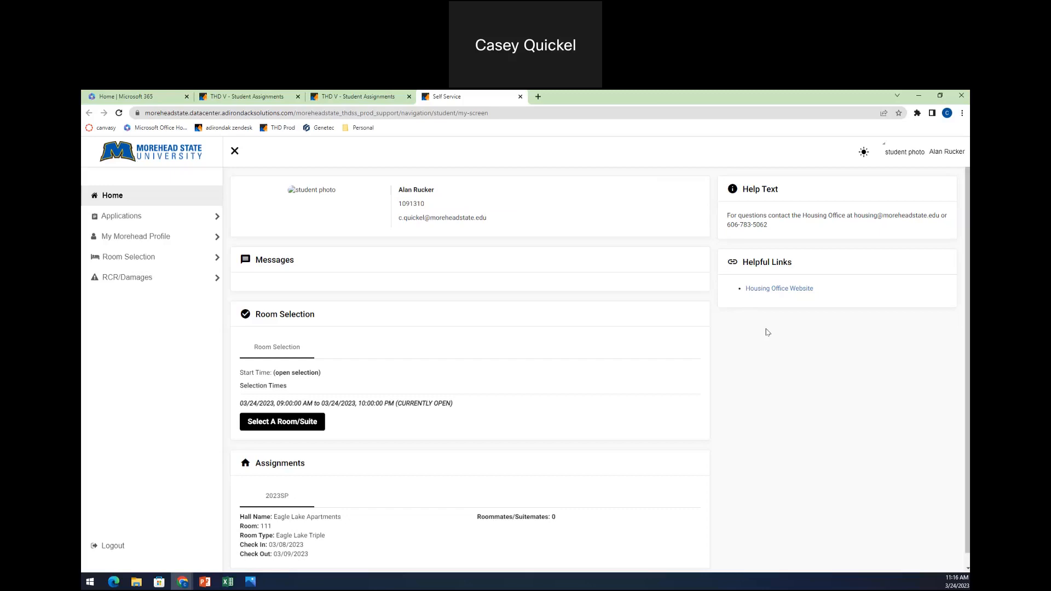
pyautogui.moveTo(482, 513)
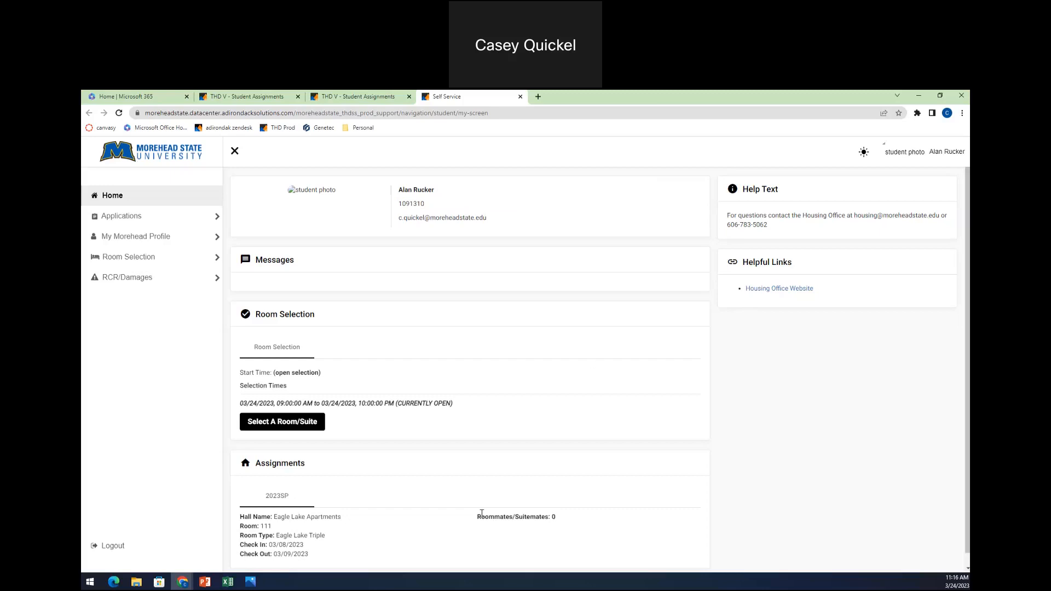
# Browse the navigation menu and view the list of housing applications.
pyautogui.click(234, 151)
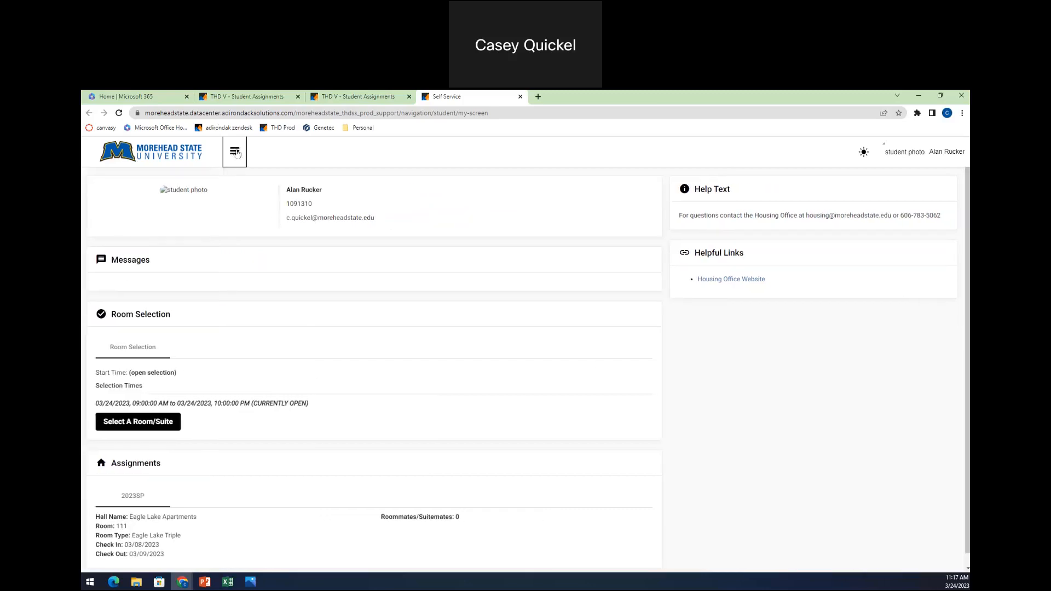
pyautogui.click(234, 152)
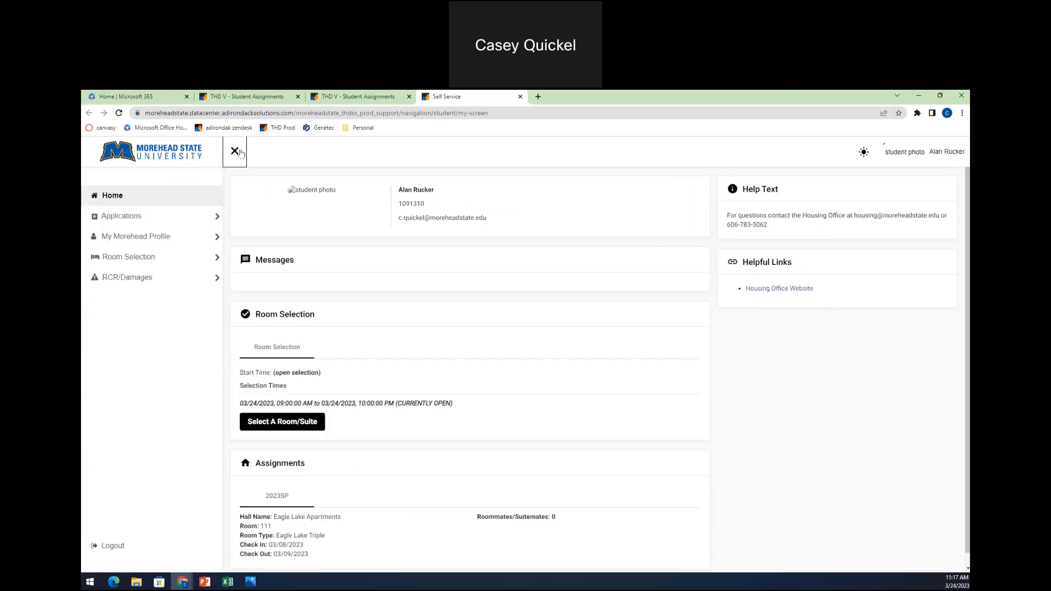
pyautogui.click(122, 215)
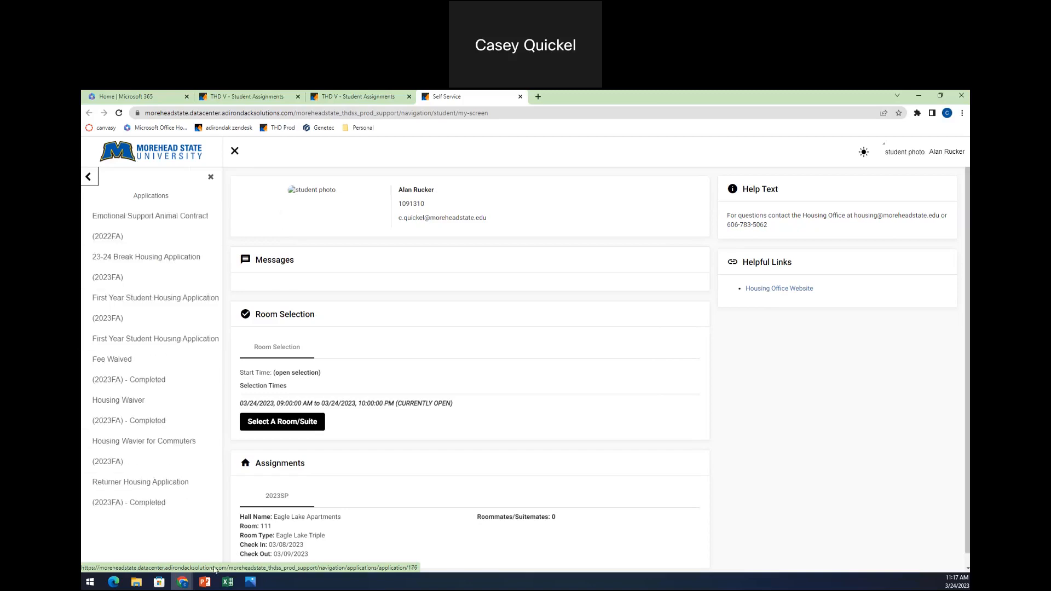
pyautogui.moveTo(144, 486)
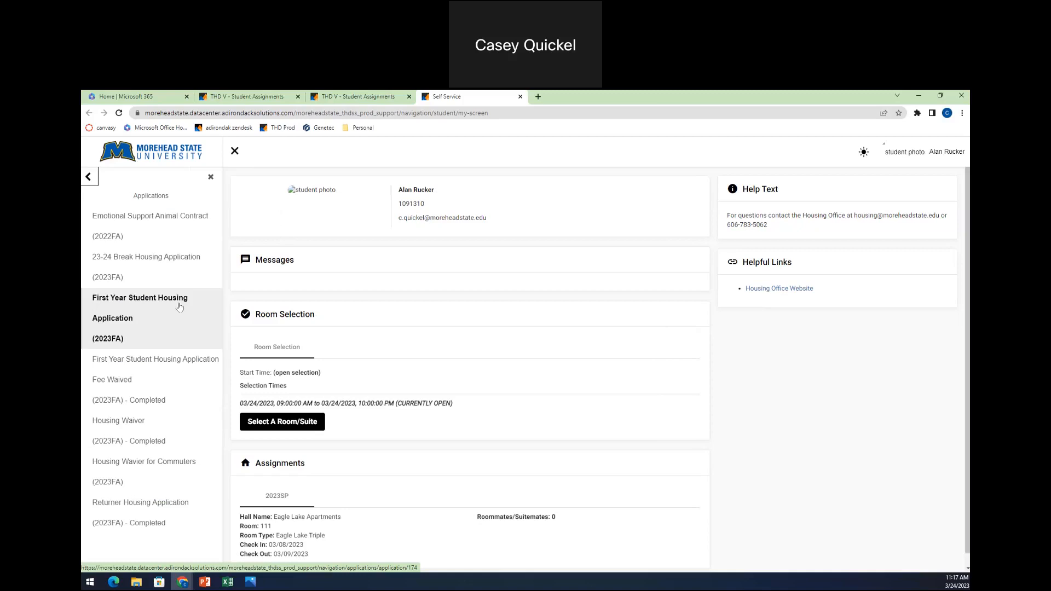
pyautogui.click(144, 487)
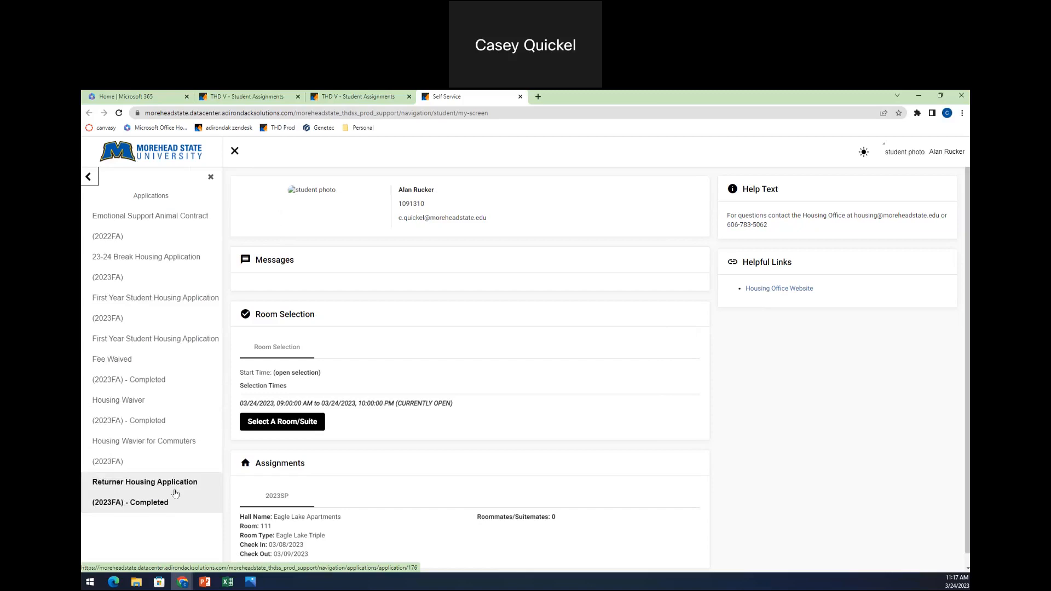
pyautogui.click(88, 176)
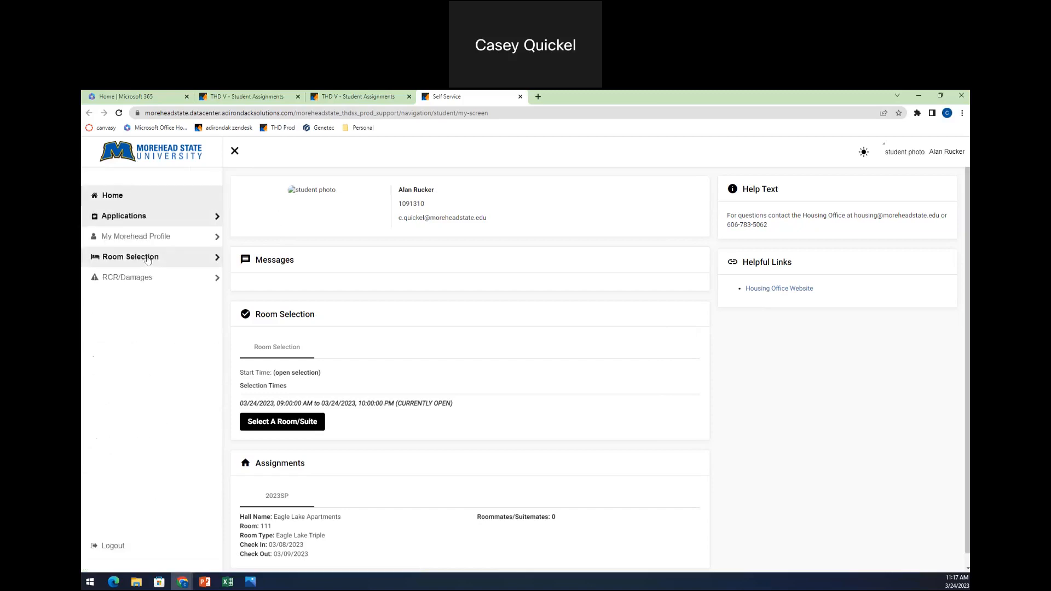
# Search for 2023FA roommates with Organized set to Yes.
pyautogui.click(129, 257)
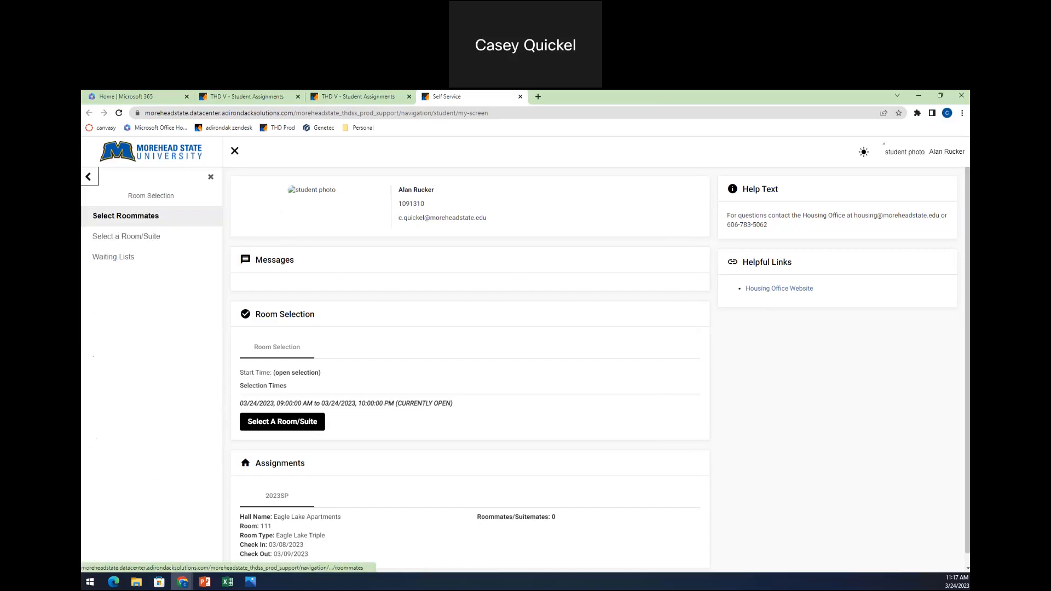
pyautogui.click(87, 177)
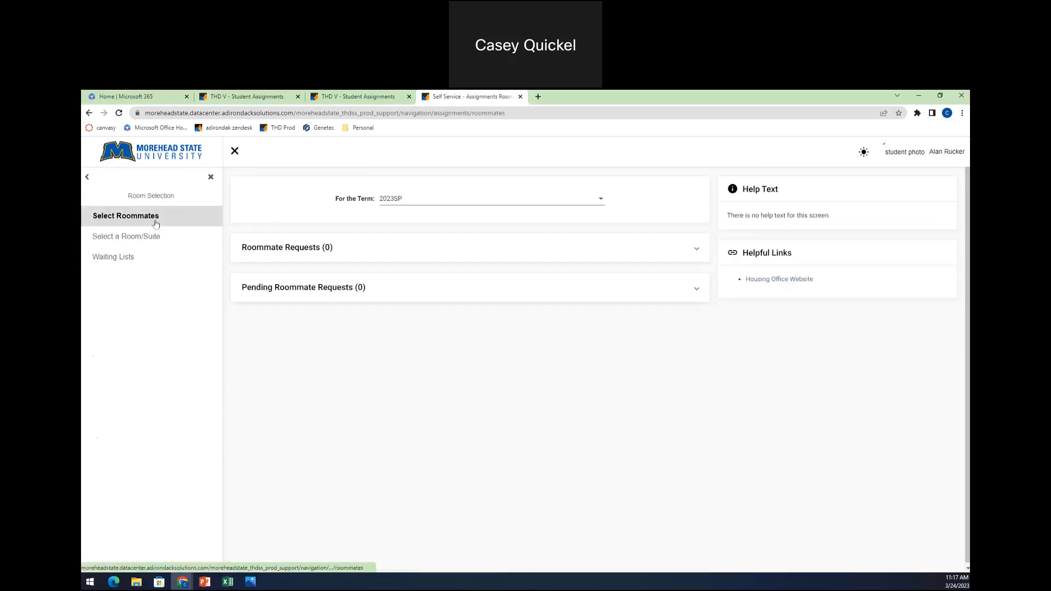
pyautogui.click(490, 197)
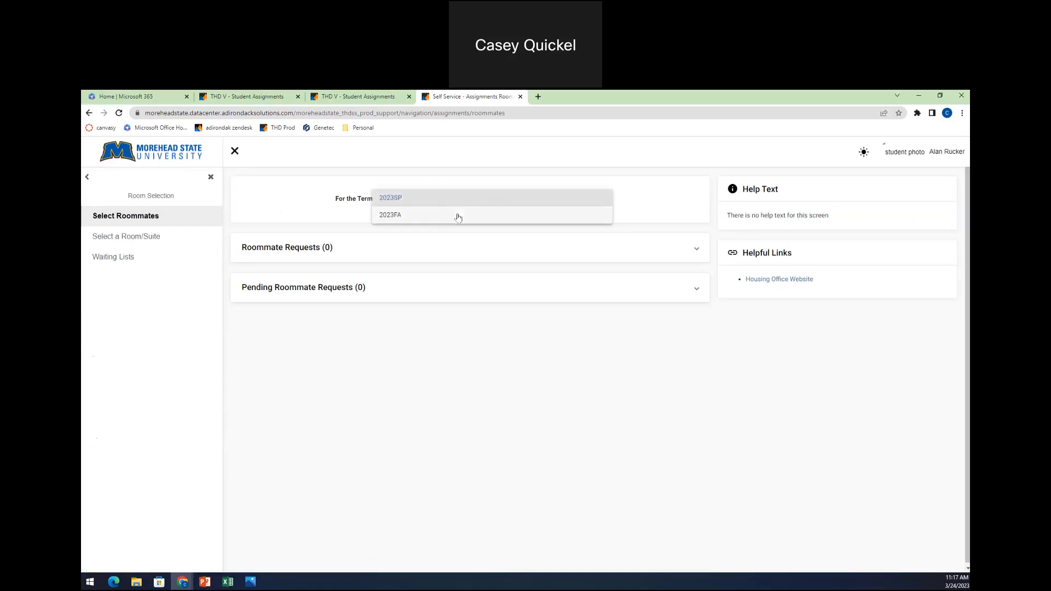
pyautogui.click(389, 215)
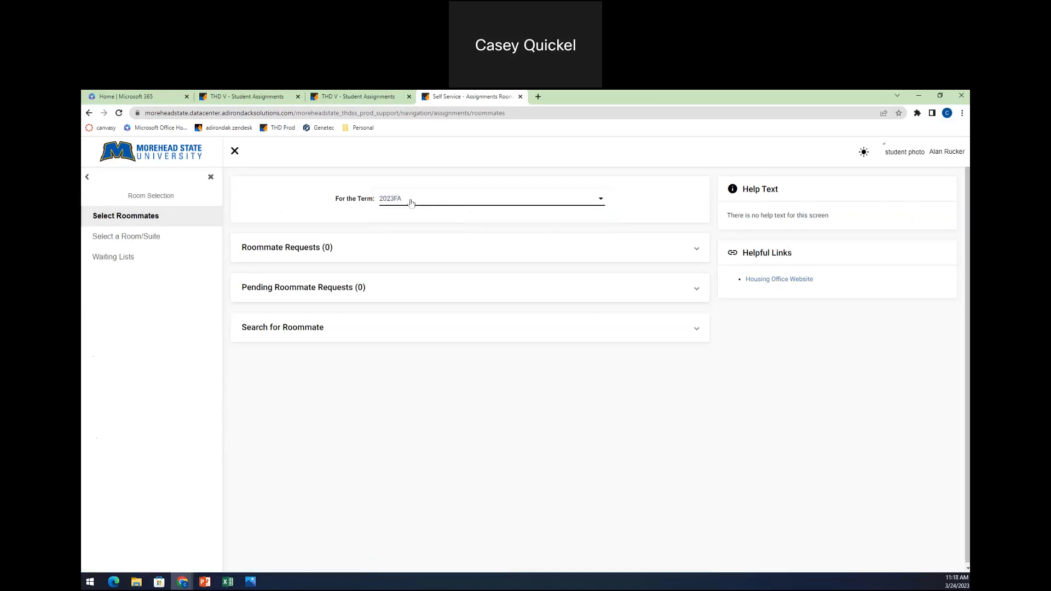
pyautogui.click(283, 327)
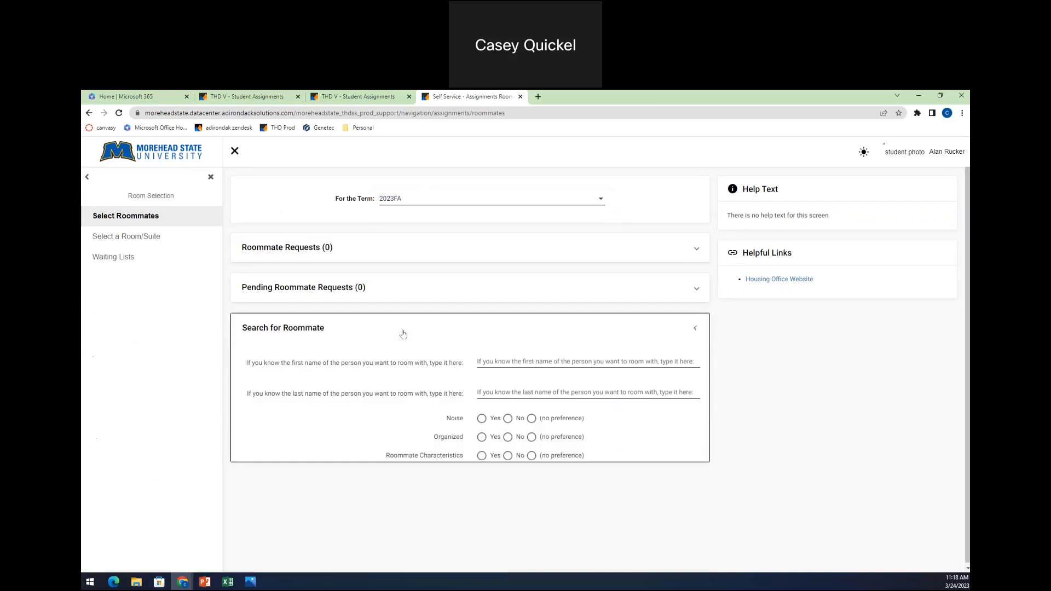
pyautogui.click(695, 328)
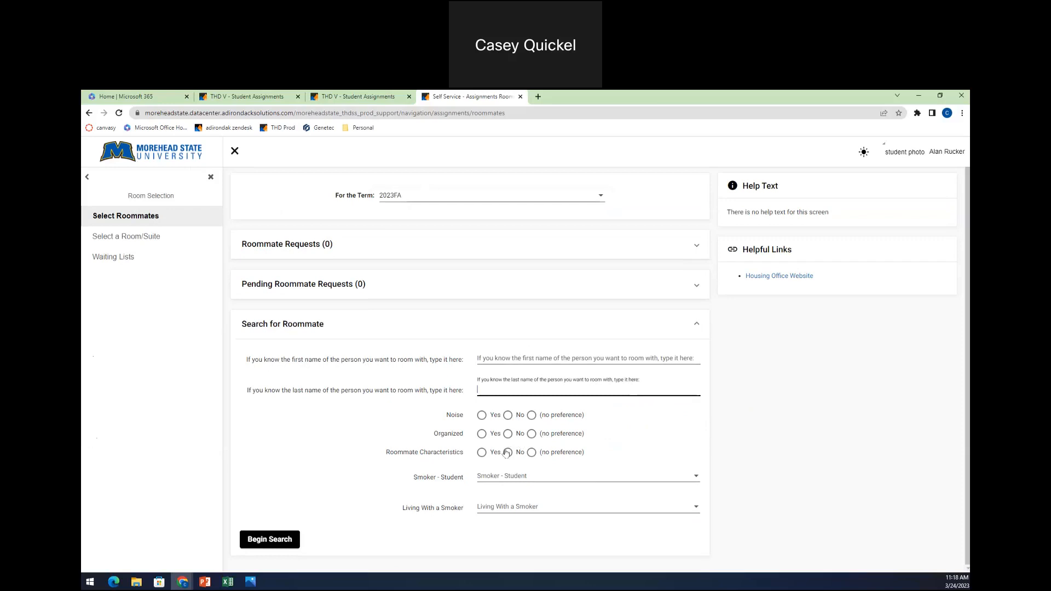
pyautogui.click(482, 433)
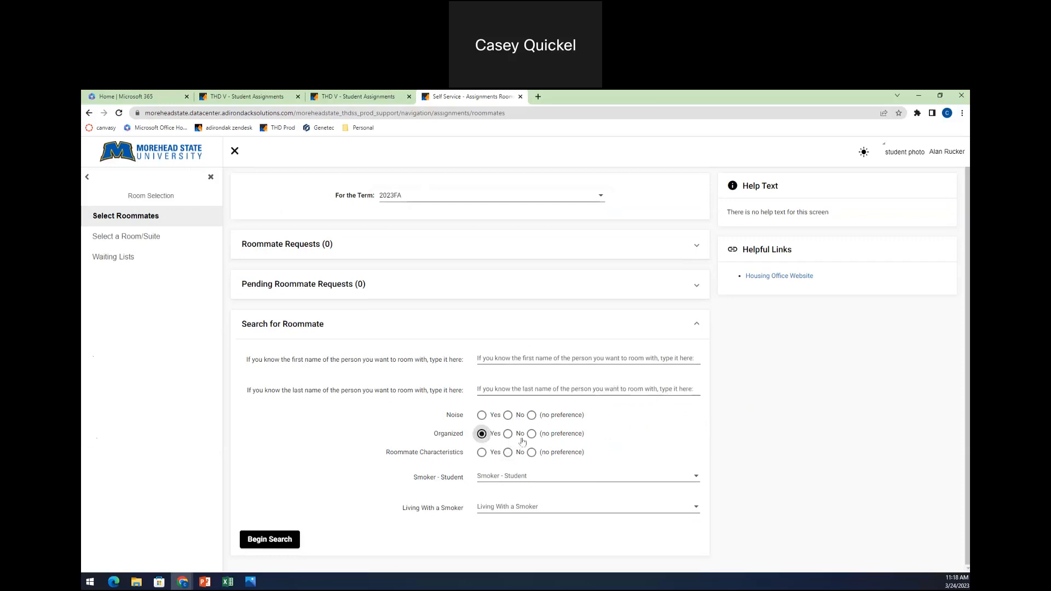
pyautogui.moveTo(272, 538)
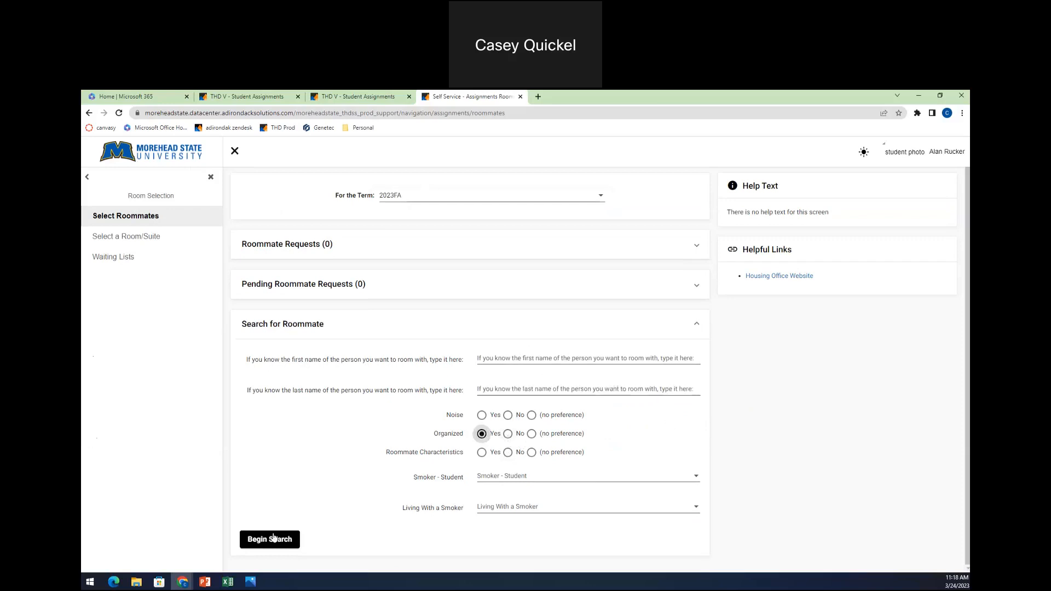
pyautogui.click(270, 539)
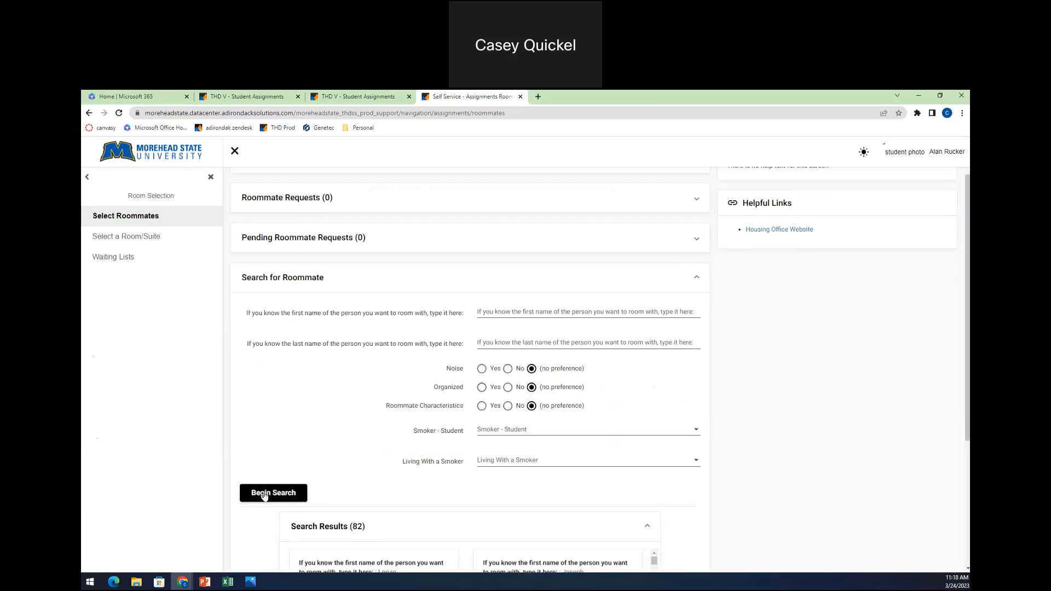
# Rerun the roommate search with no preferences, getting 122 results.
pyautogui.click(273, 493)
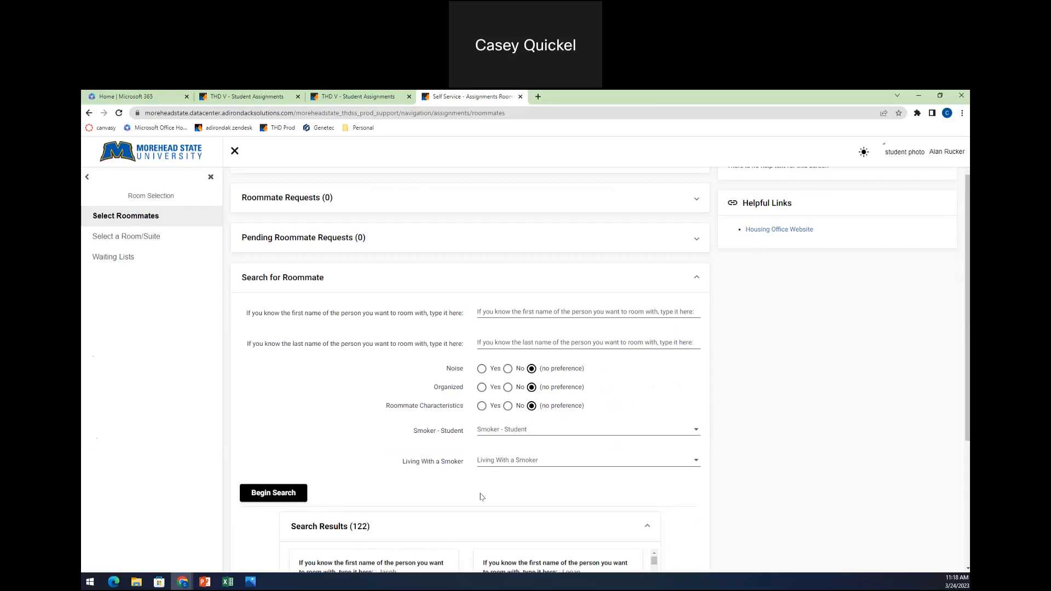
pyautogui.scroll(-3)
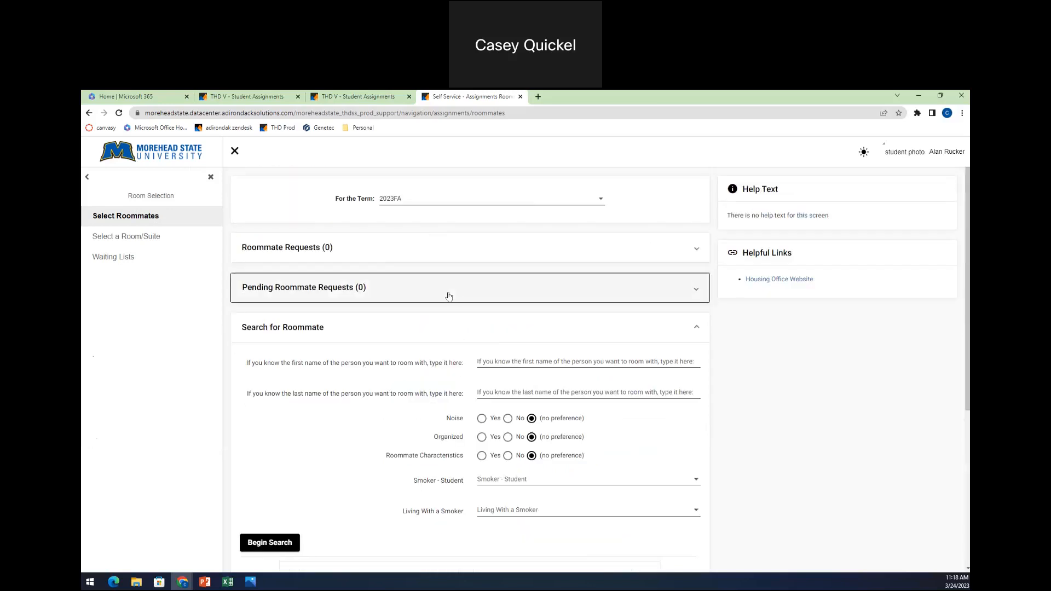
# Expand Pending Roommate Requests, which shows no pending requests.
pyautogui.click(469, 287)
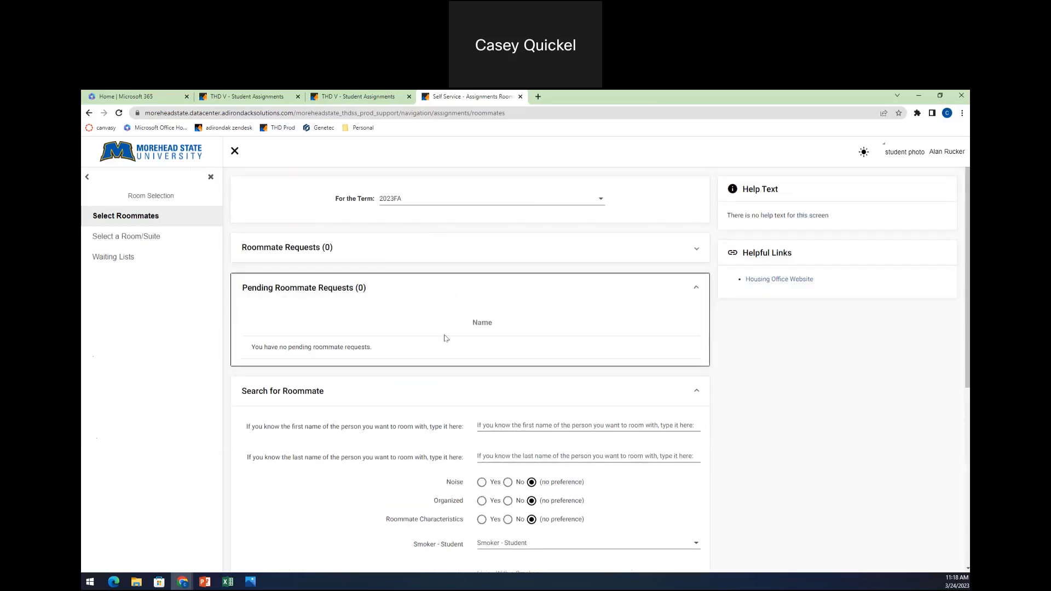
pyautogui.moveTo(437, 346)
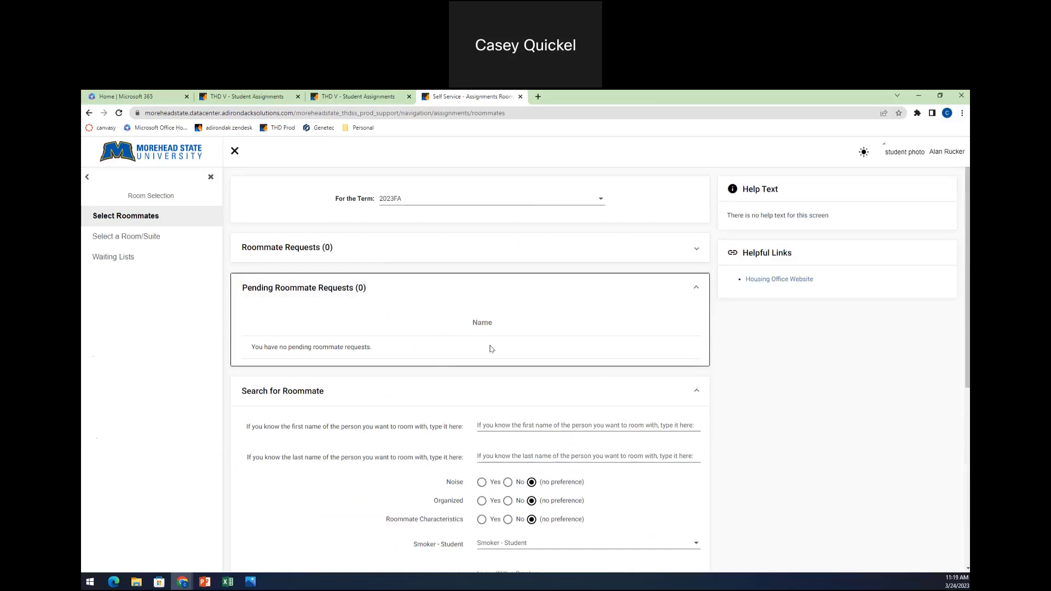
pyautogui.moveTo(480, 353)
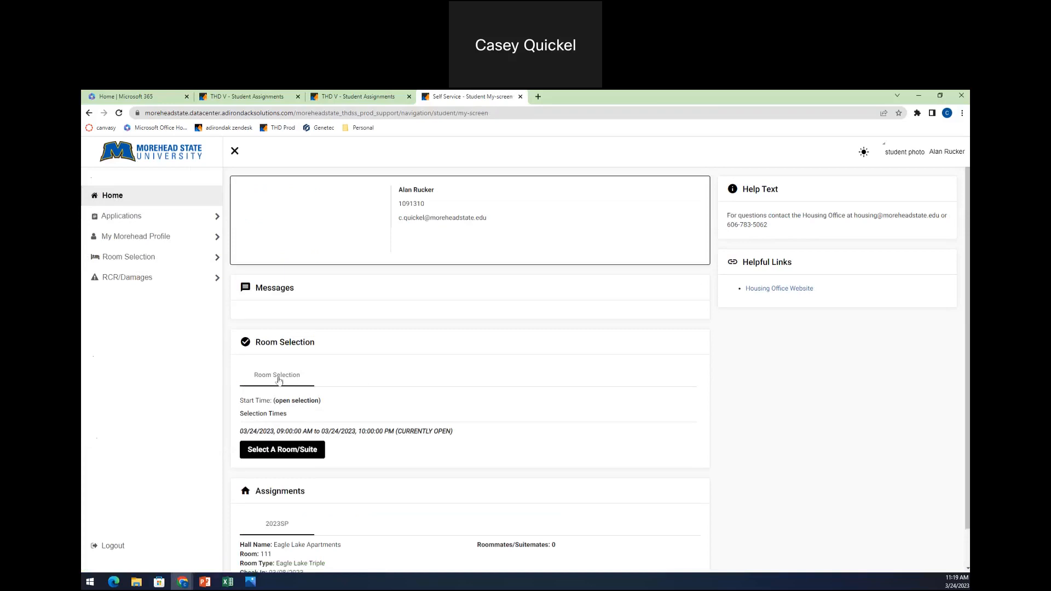
pyautogui.moveTo(299, 455)
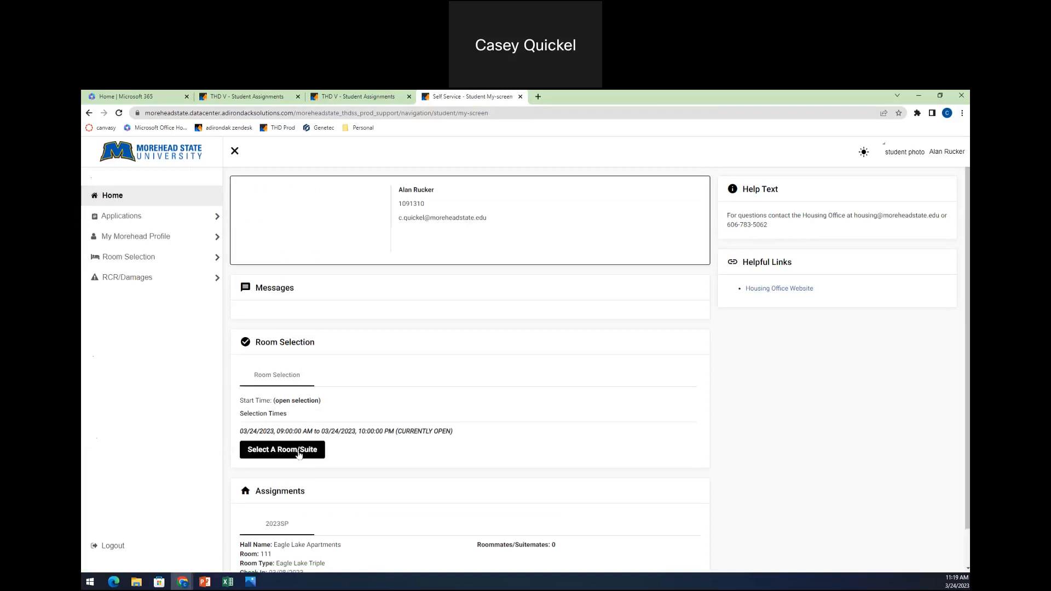
# Open Select A Room/Suite and check the 10:00 PM eligibility deadline.
pyautogui.click(282, 449)
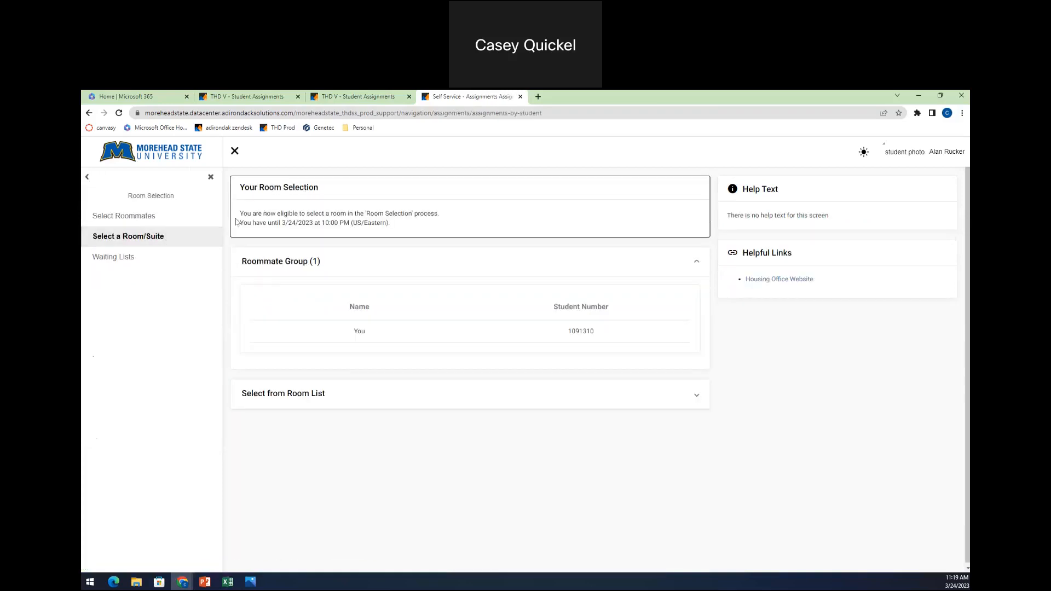
pyautogui.moveTo(239, 213); pyautogui.dragTo(389, 223)
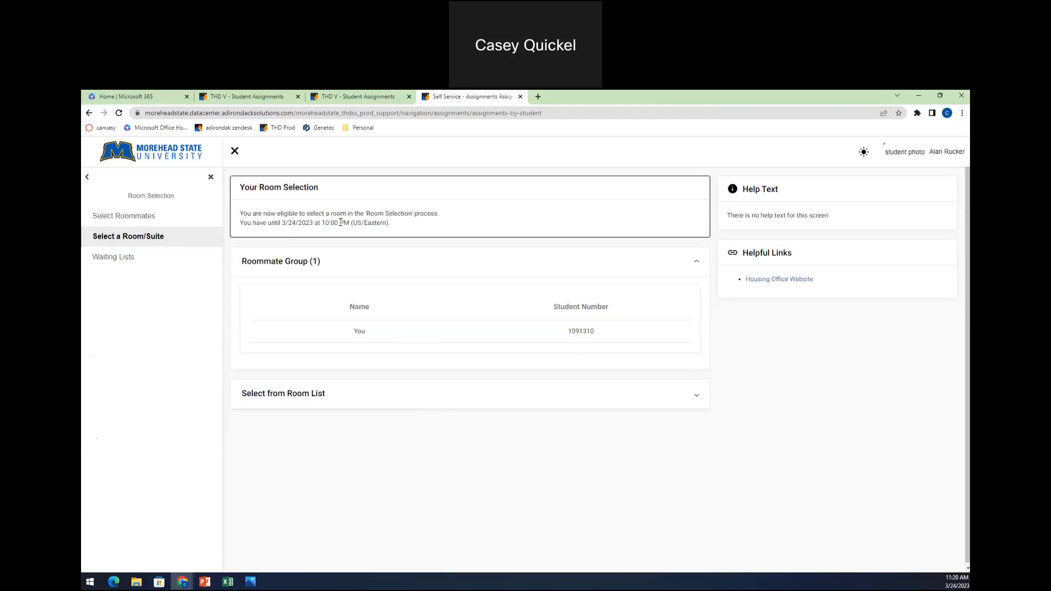
pyautogui.moveTo(281, 223); pyautogui.dragTo(351, 223)
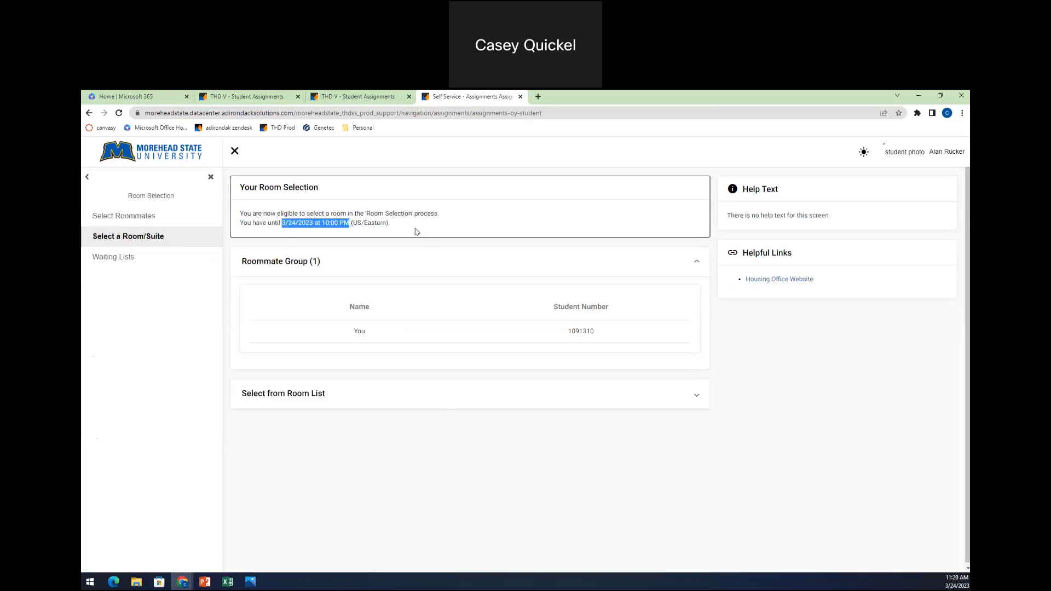
pyautogui.moveTo(411, 225)
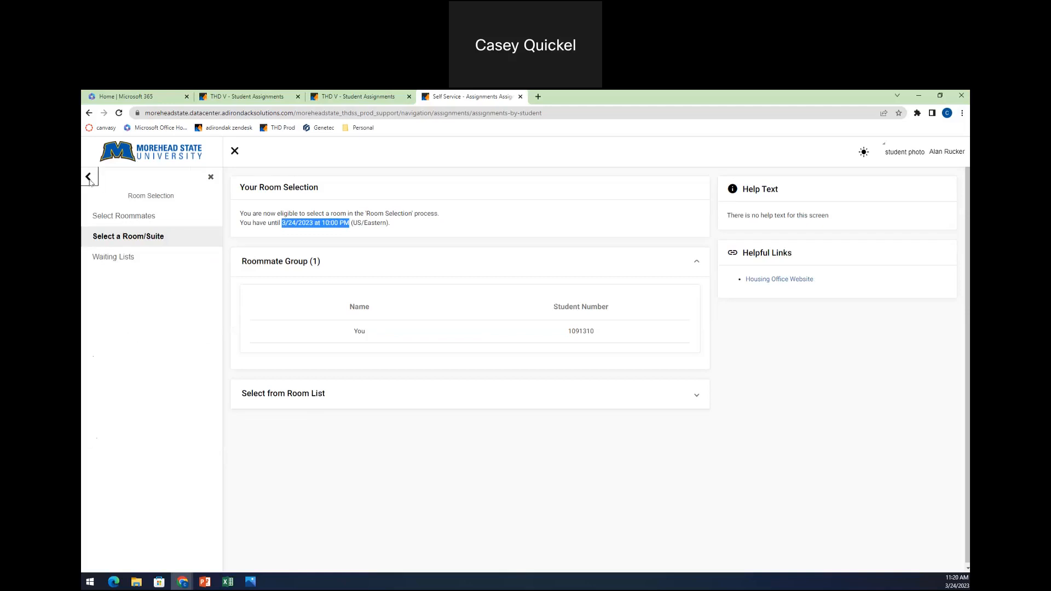
pyautogui.click(89, 177)
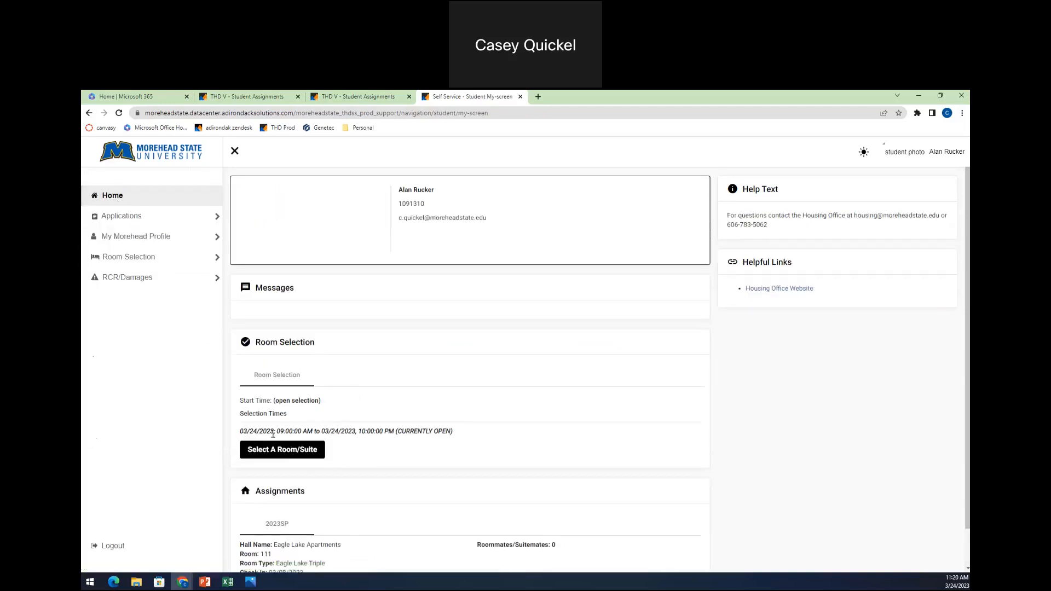
pyautogui.moveTo(307, 433)
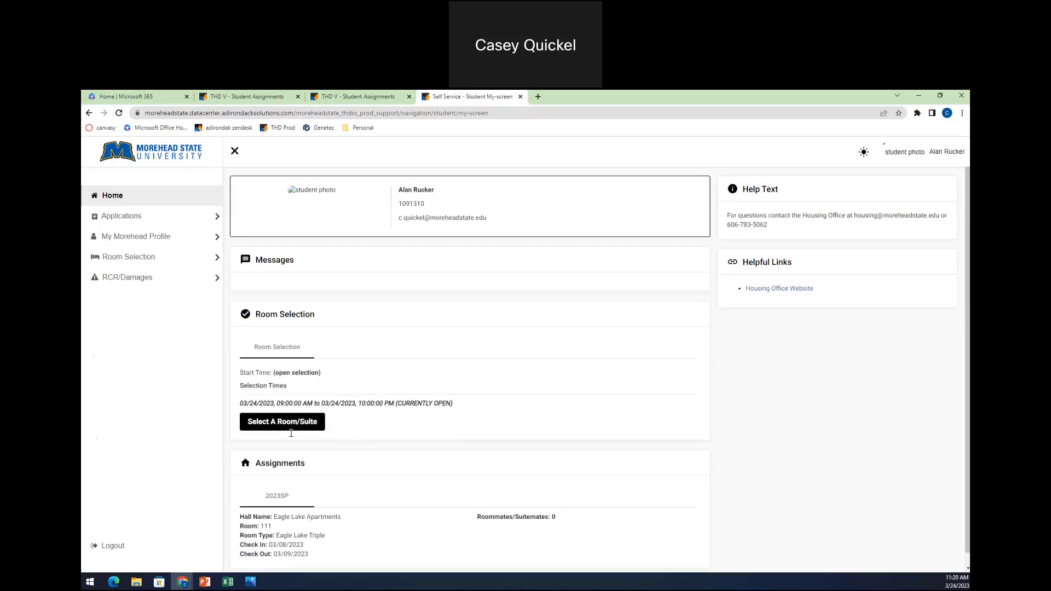
pyautogui.moveTo(295, 433)
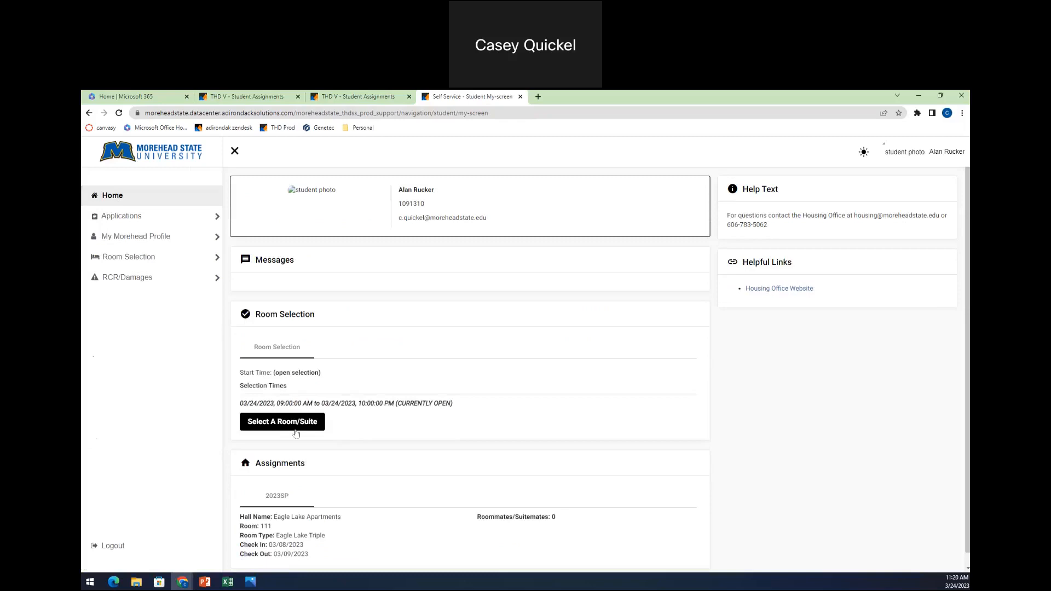
pyautogui.moveTo(317, 456)
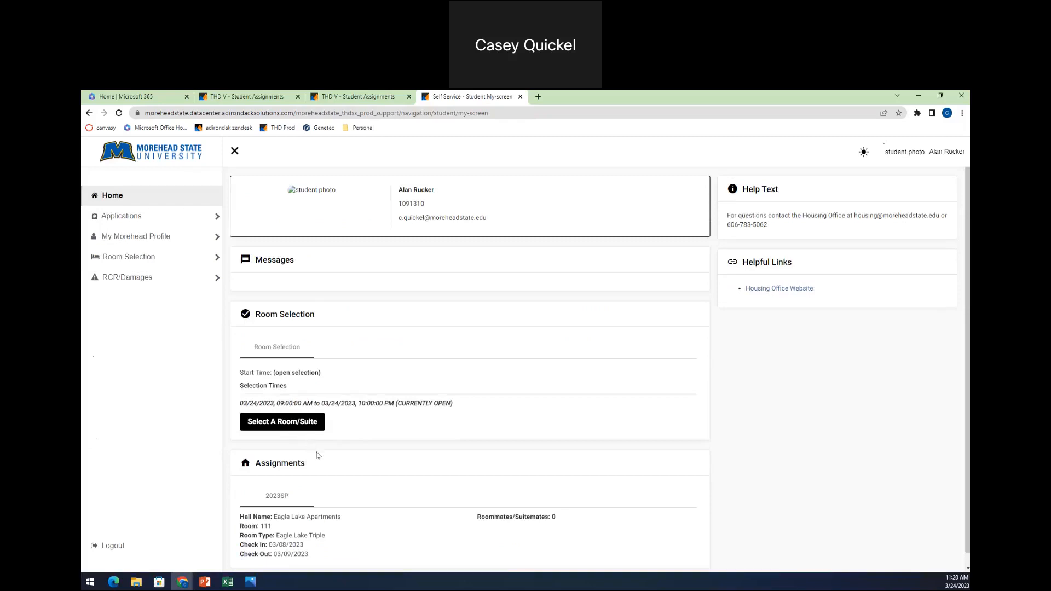
pyautogui.moveTo(284, 432)
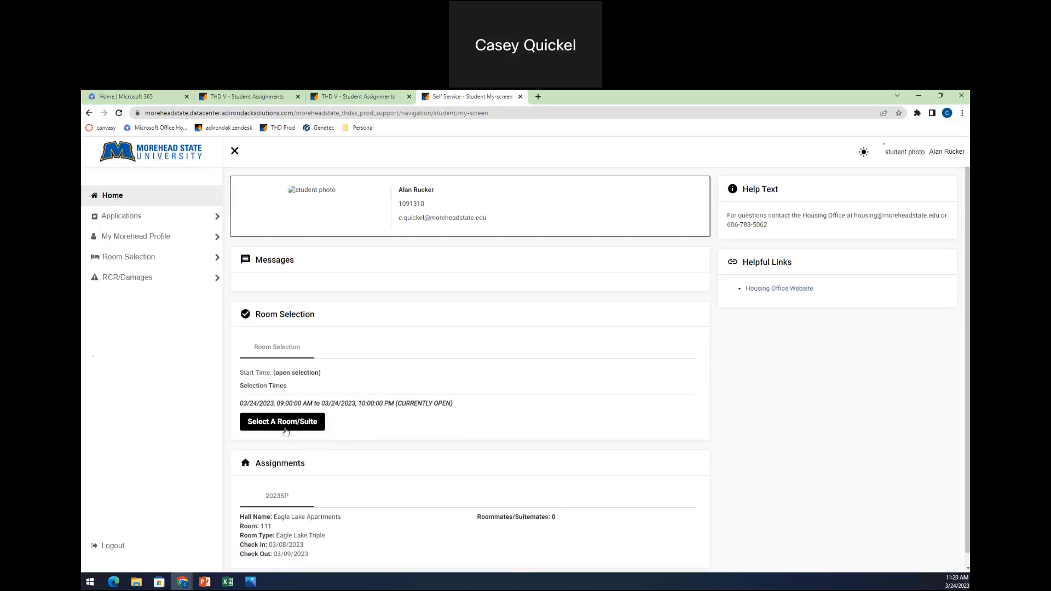
pyautogui.click(281, 422)
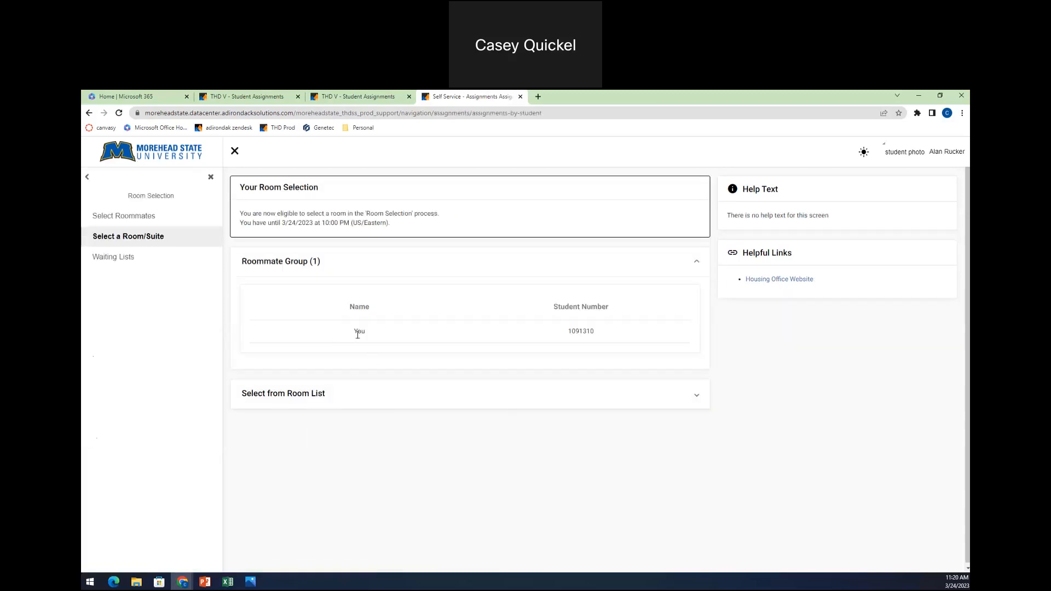
# Expand the Select from Room List panel on the room selection page.
pyautogui.doubleClick(359, 331)
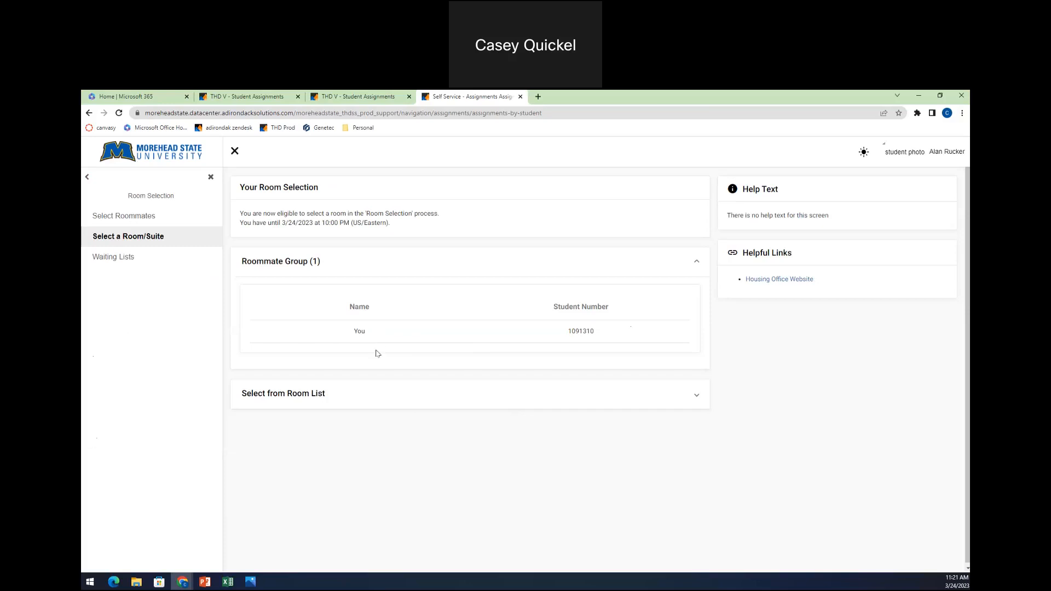
pyautogui.click(469, 394)
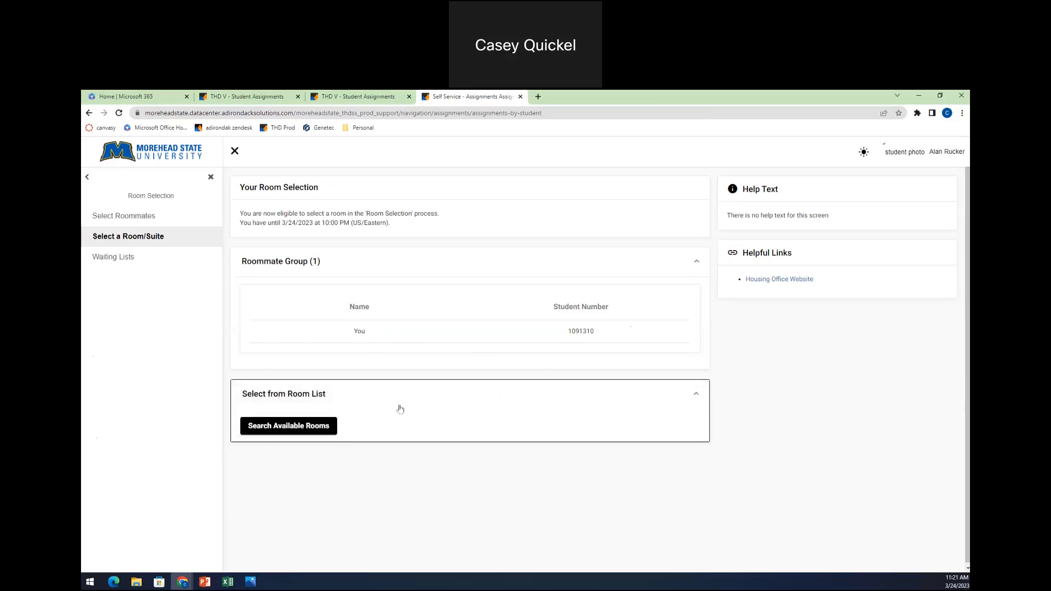
# Search the 92 available rooms and select Nunn Hall 101.
pyautogui.click(288, 426)
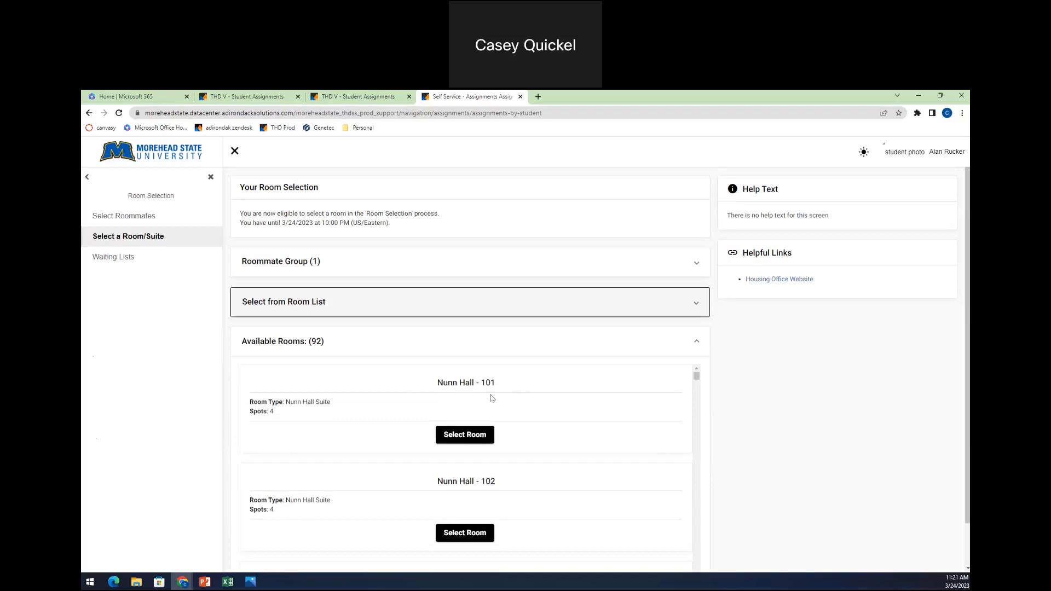
pyautogui.scroll(-3)
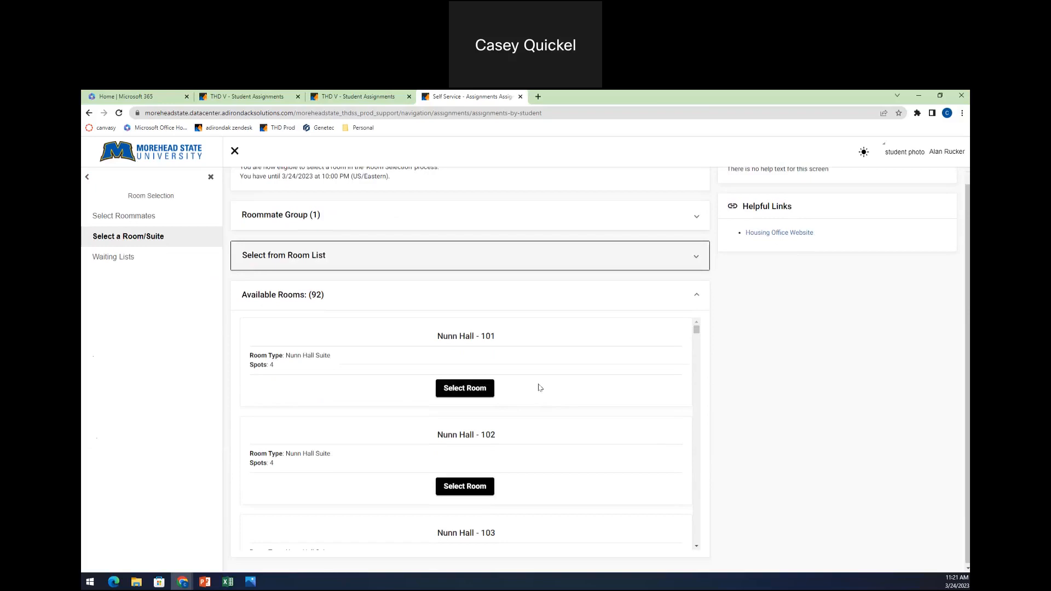
pyautogui.moveTo(498, 263)
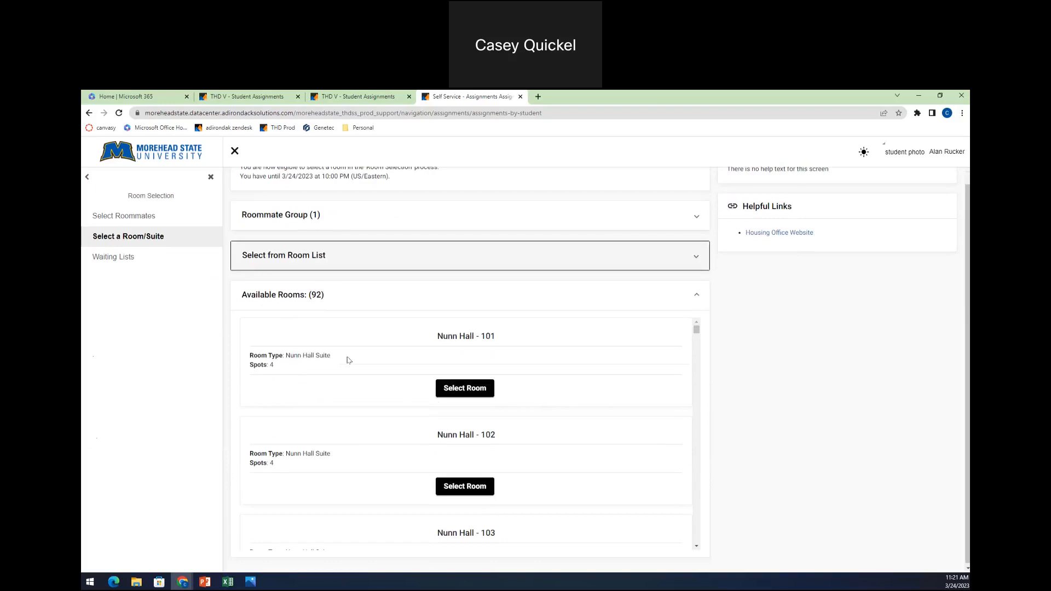
pyautogui.scroll(-3)
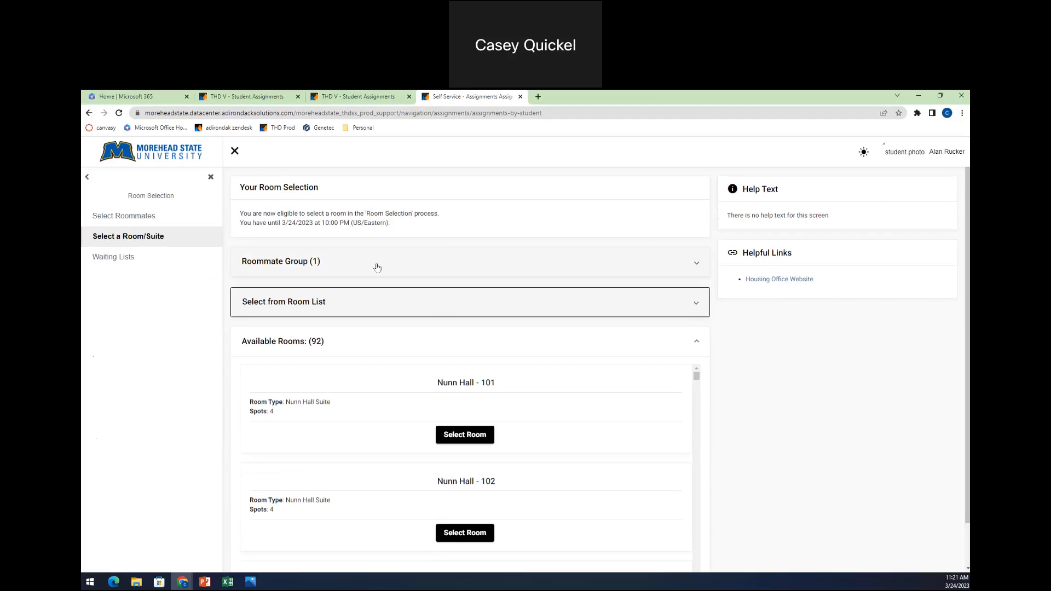
pyautogui.moveTo(481, 443)
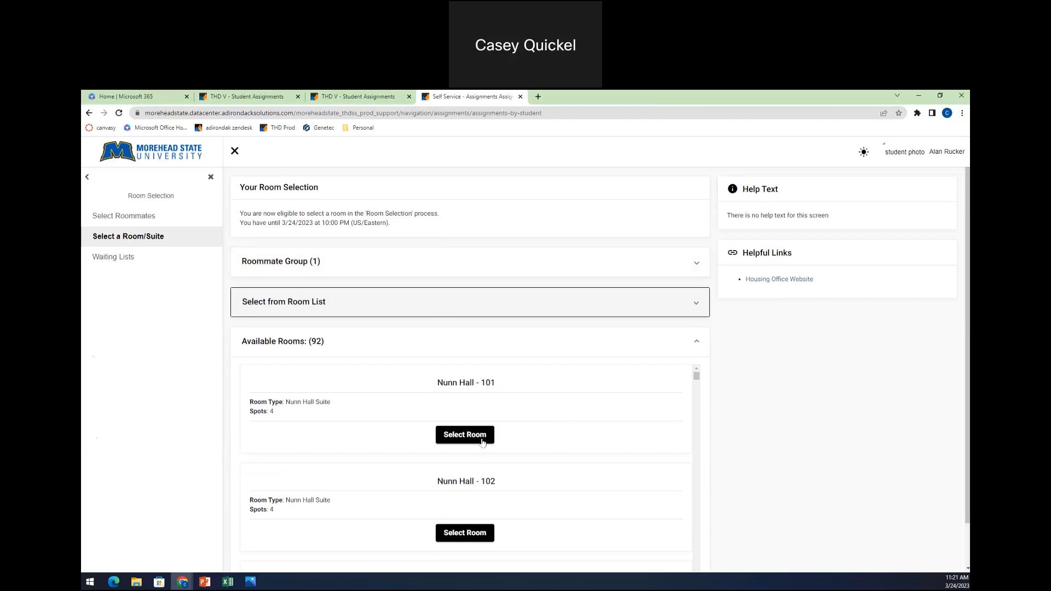
pyautogui.click(464, 434)
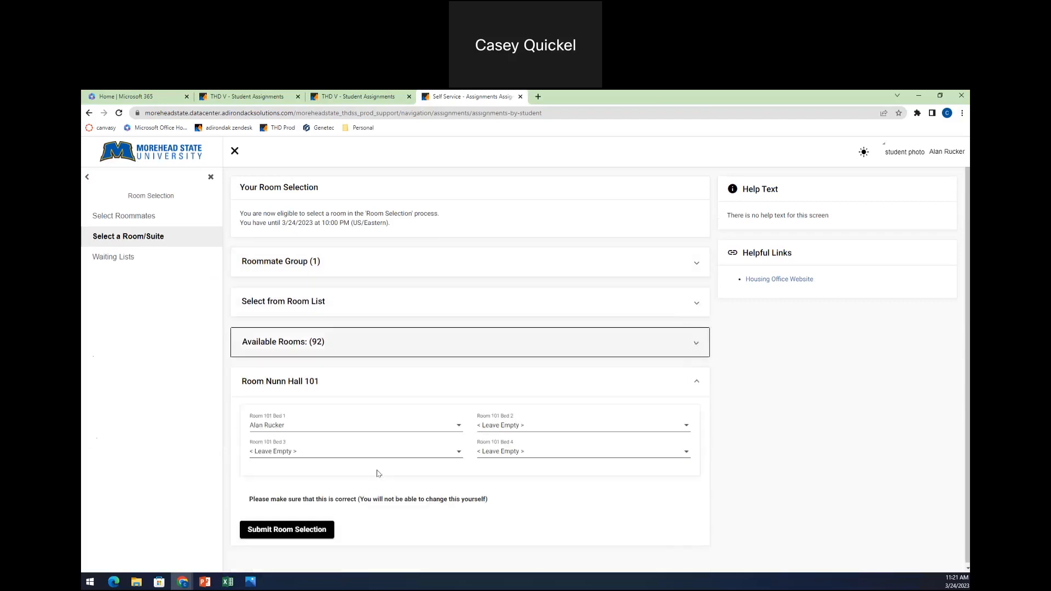
pyautogui.moveTo(281, 430)
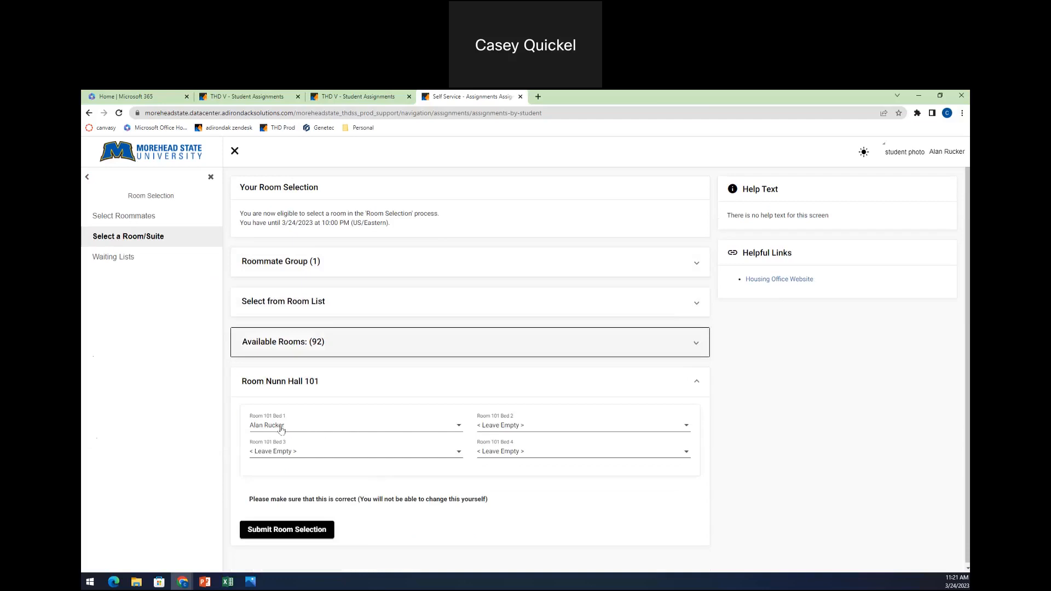
pyautogui.moveTo(267, 430)
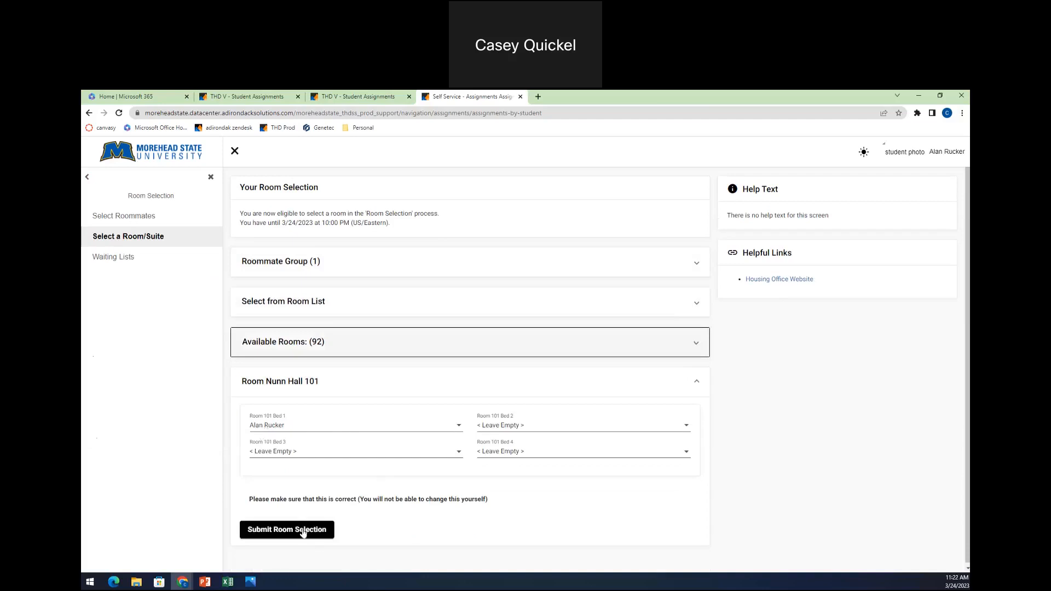
# Submit the Nunn Hall 101 room selection.
pyautogui.click(286, 529)
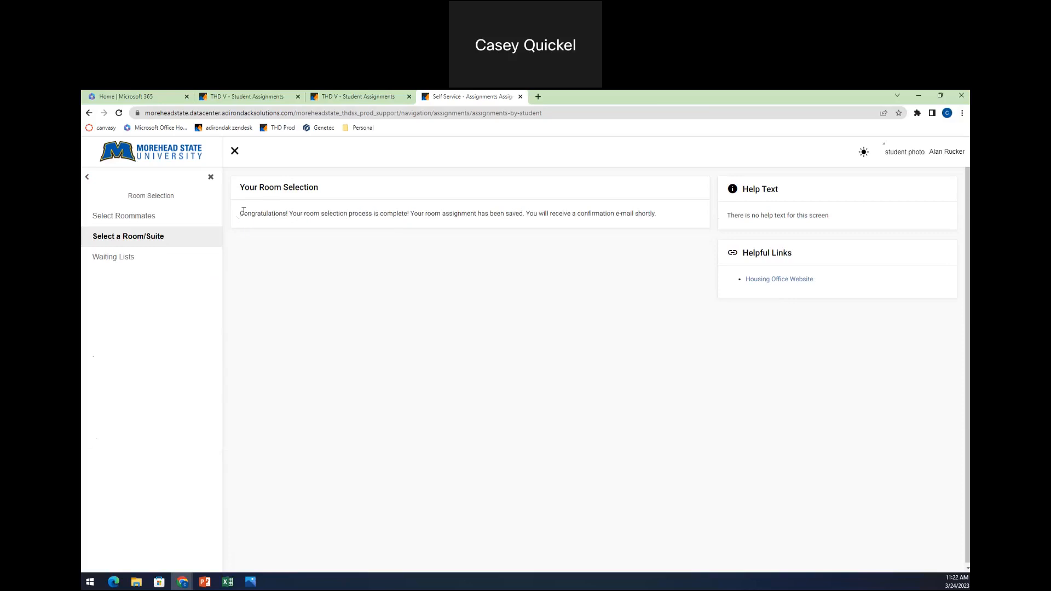
# Leave the Room Selection sidebar for the main portal sections.
pyautogui.moveTo(242, 213); pyautogui.dragTo(657, 213)
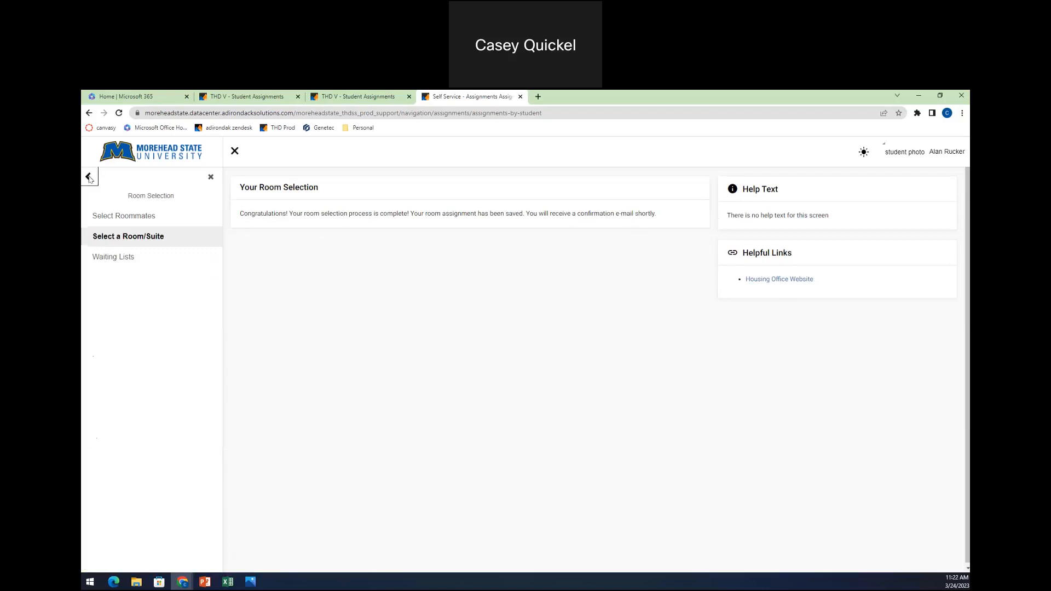
pyautogui.click(88, 176)
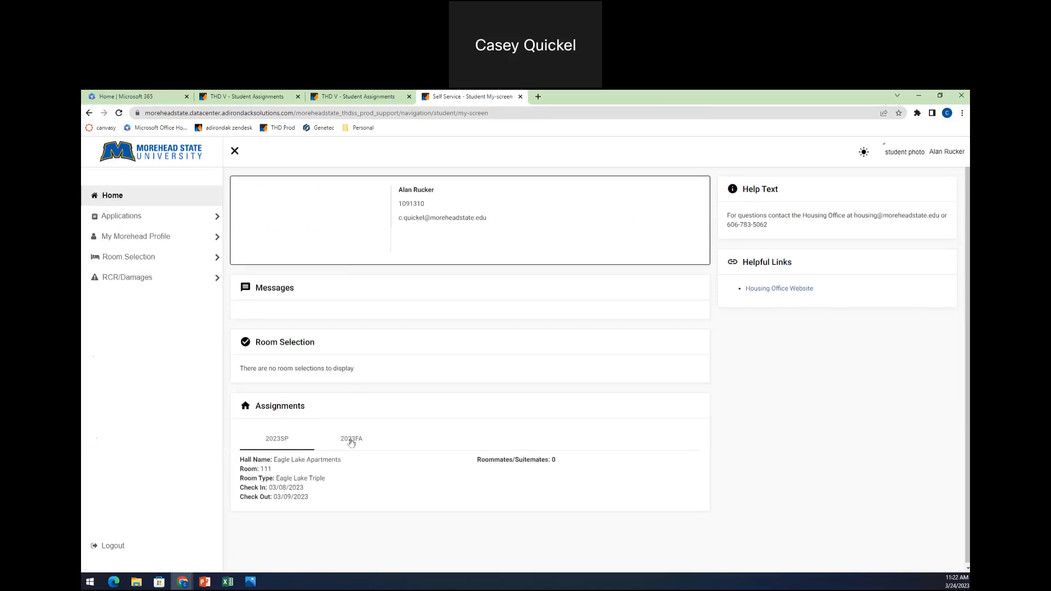
# View the 2023FA assignment showing Nunn Hall 101, 08/14 to 12/08/2023.
pyautogui.click(351, 438)
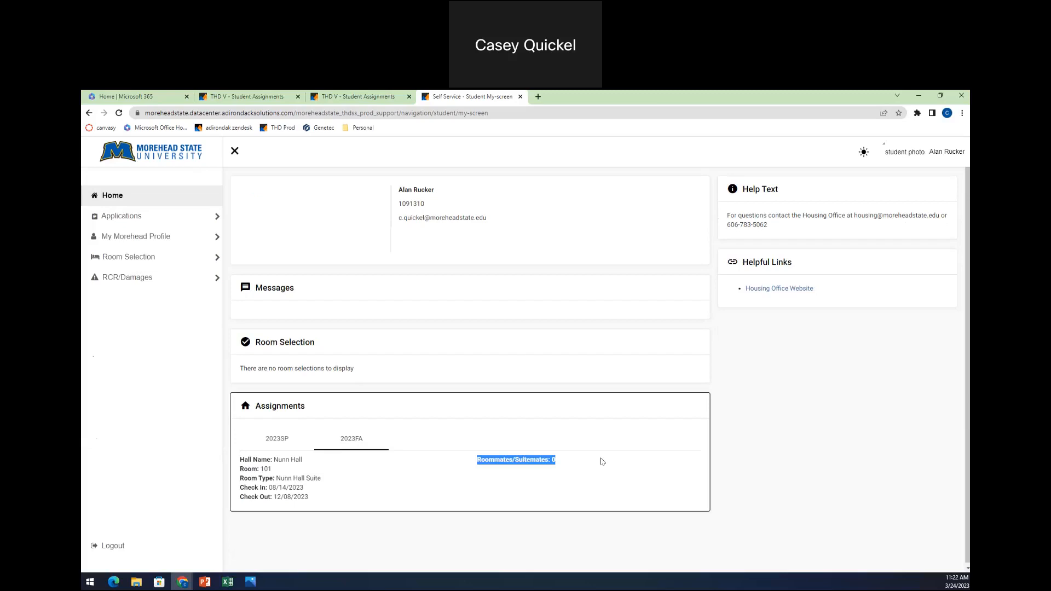
pyautogui.moveTo(585, 472)
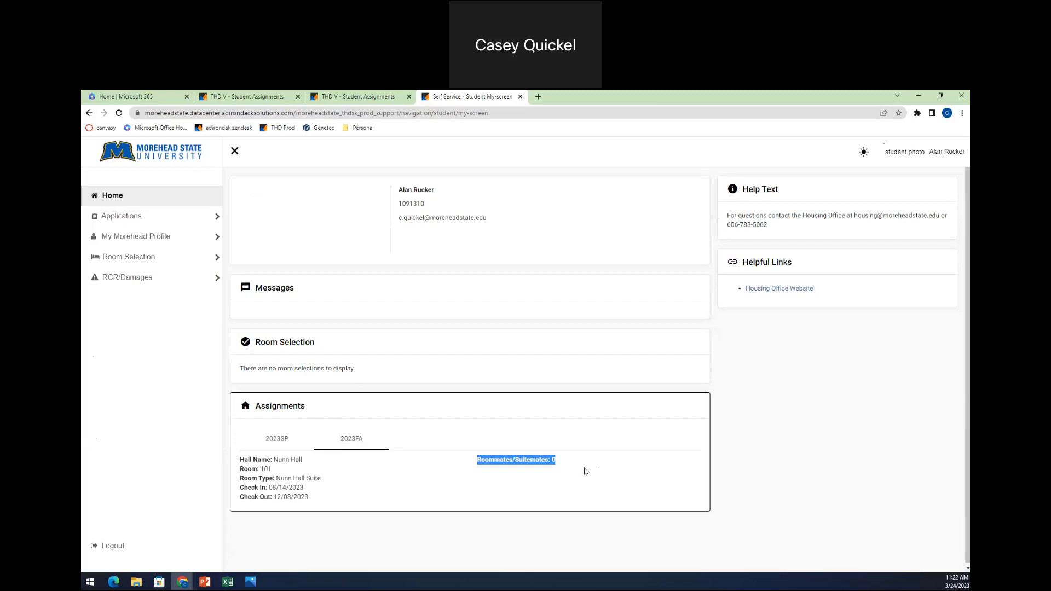
pyautogui.moveTo(583, 459)
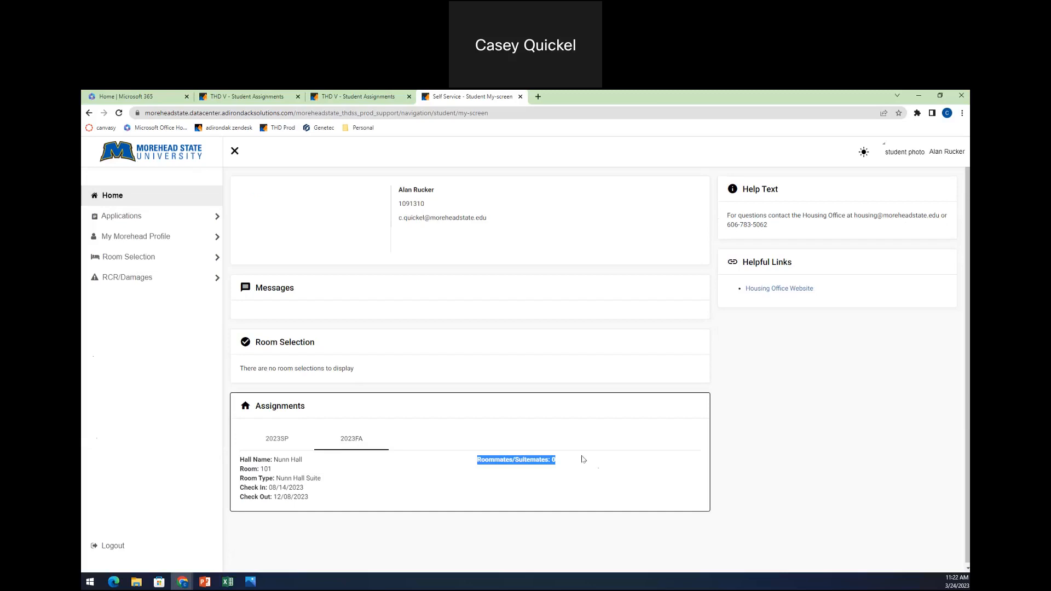
pyautogui.moveTo(537, 473)
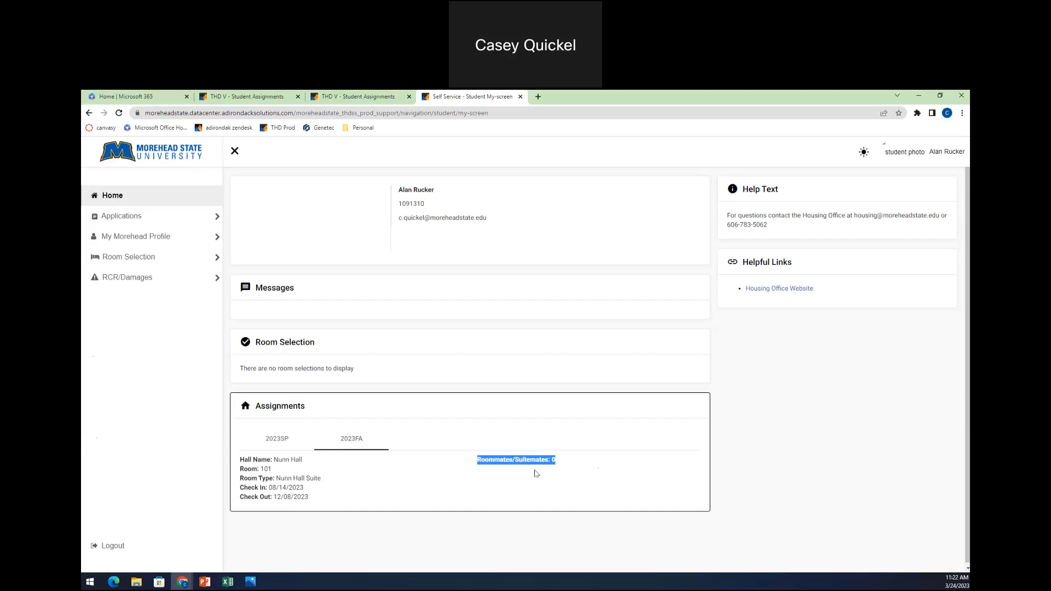
pyautogui.moveTo(560, 472)
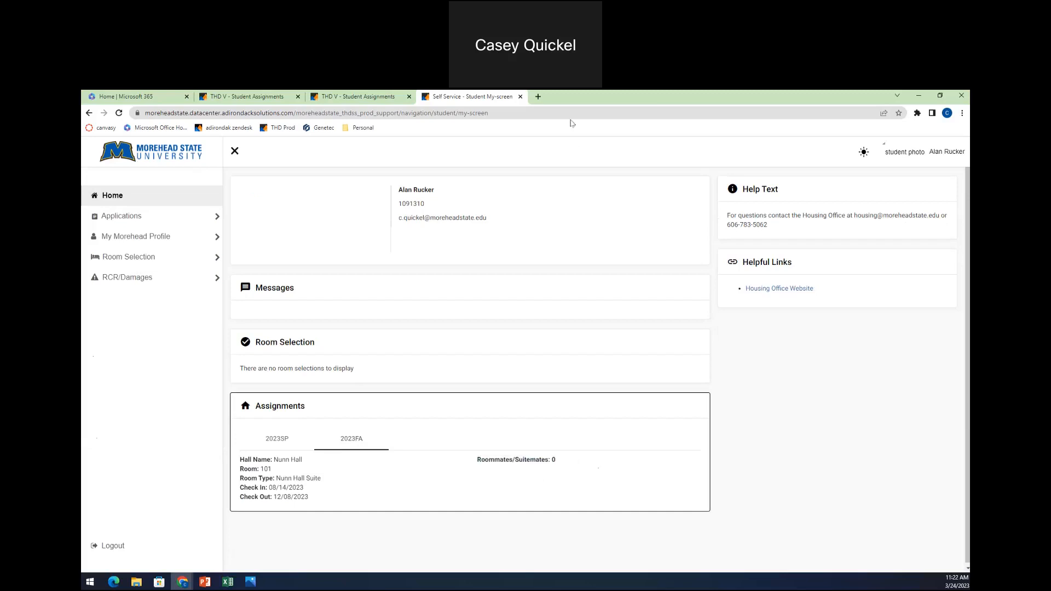
pyautogui.moveTo(589, 354)
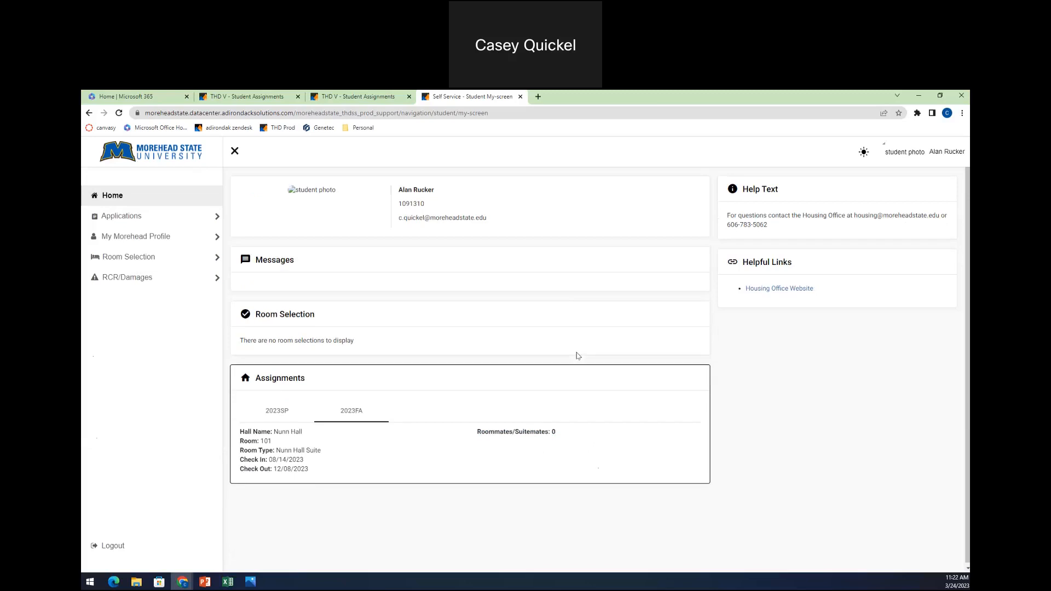
pyautogui.moveTo(583, 368)
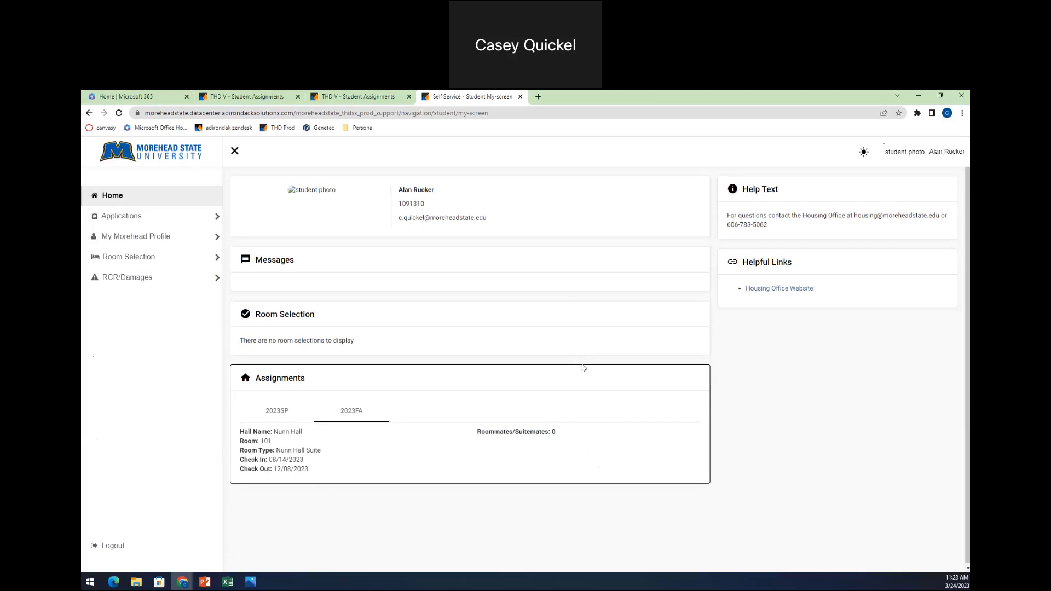
pyautogui.moveTo(584, 129)
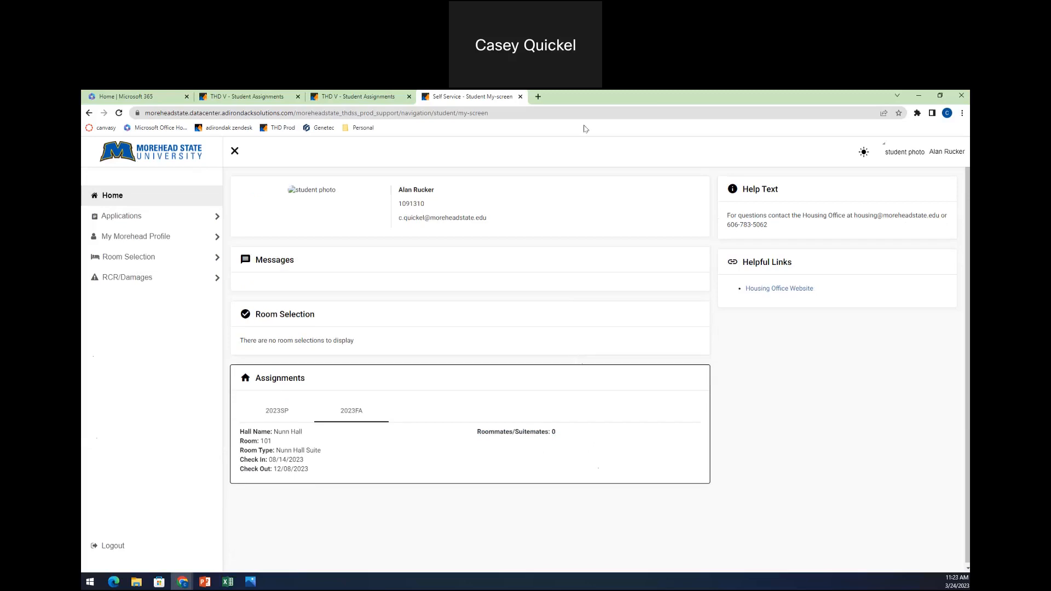